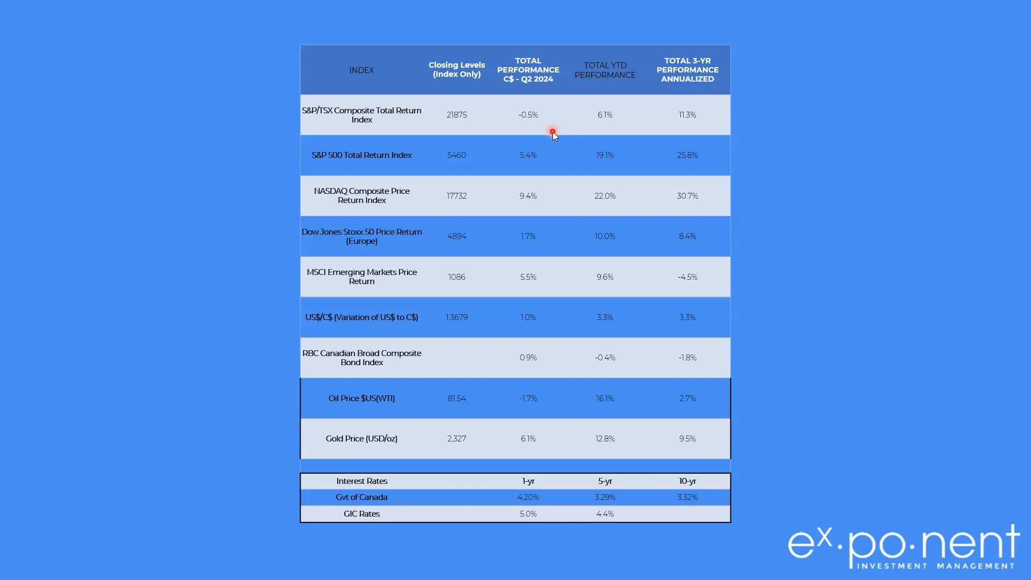
pyautogui.moveTo(505, 186)
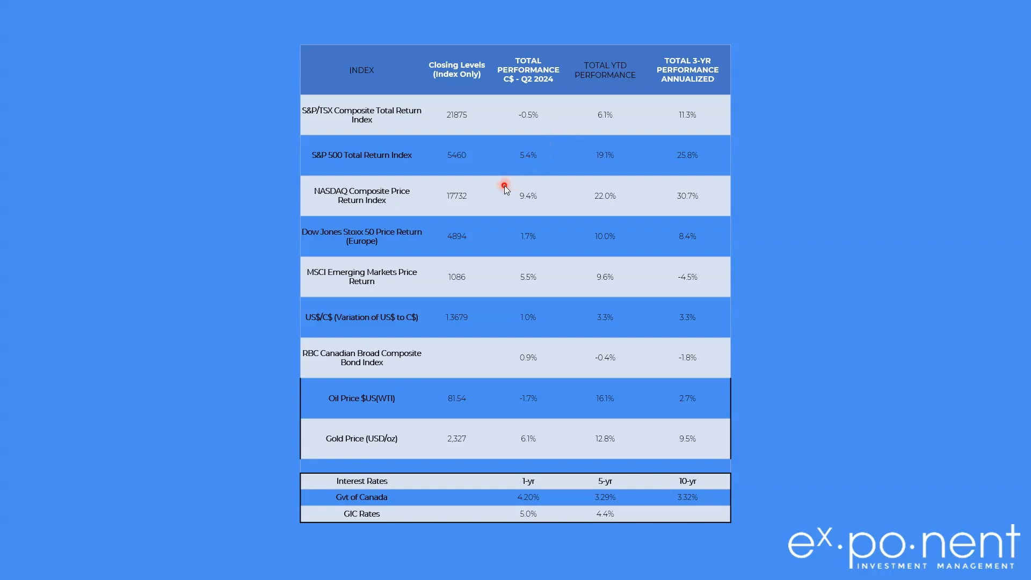
pyautogui.moveTo(517, 206)
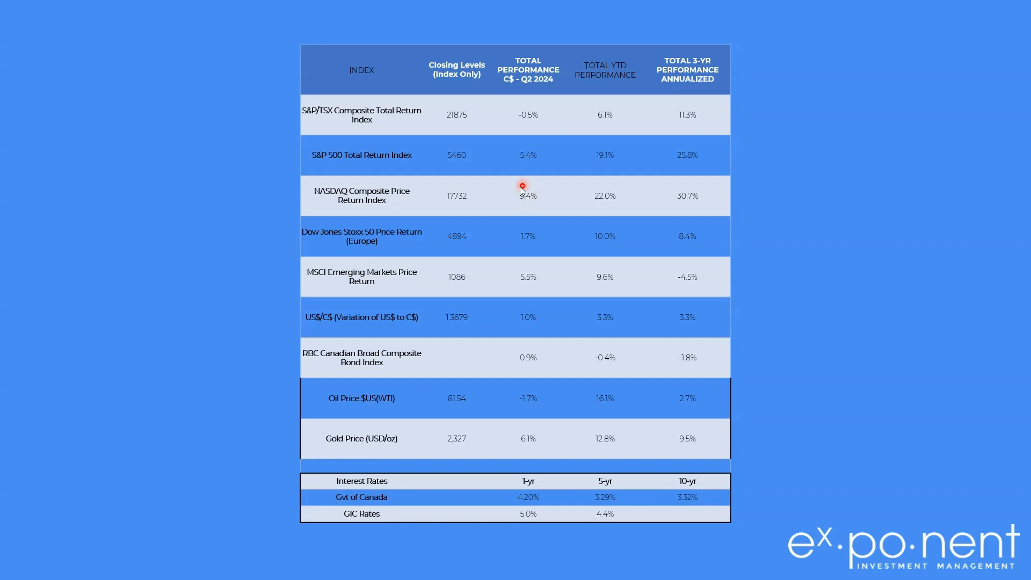
pyautogui.moveTo(526, 189)
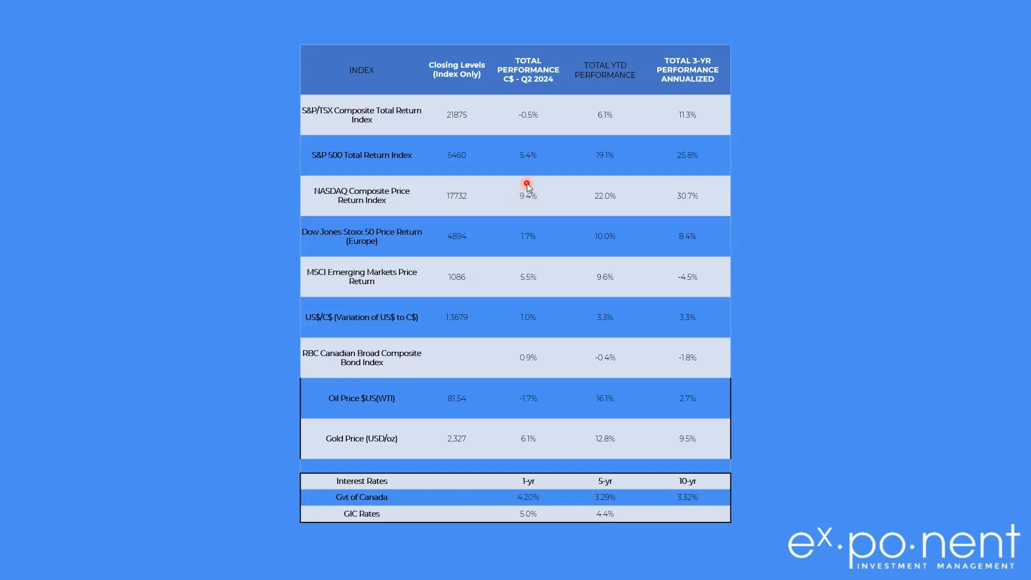
pyautogui.moveTo(529, 172)
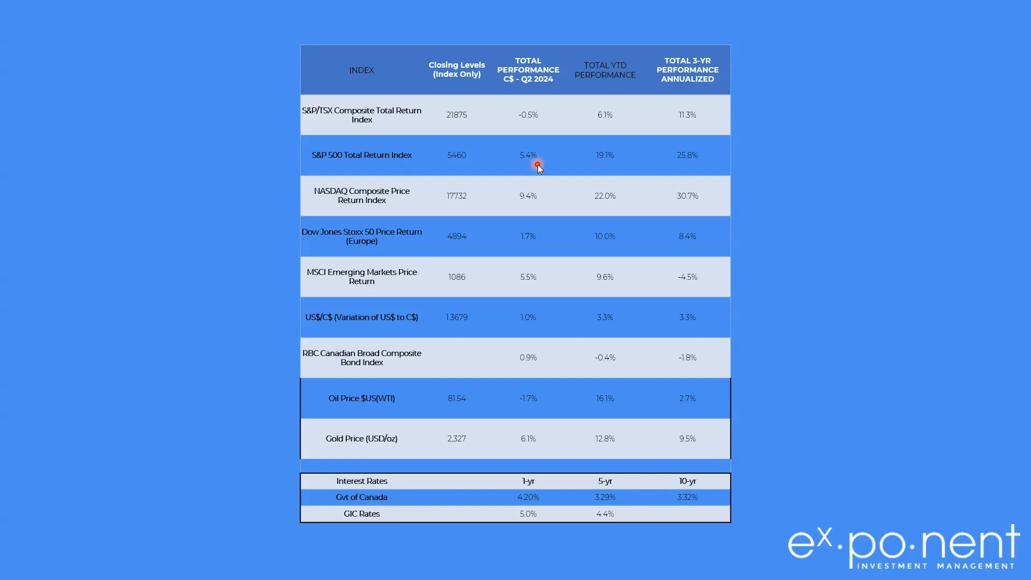
pyautogui.moveTo(540, 106)
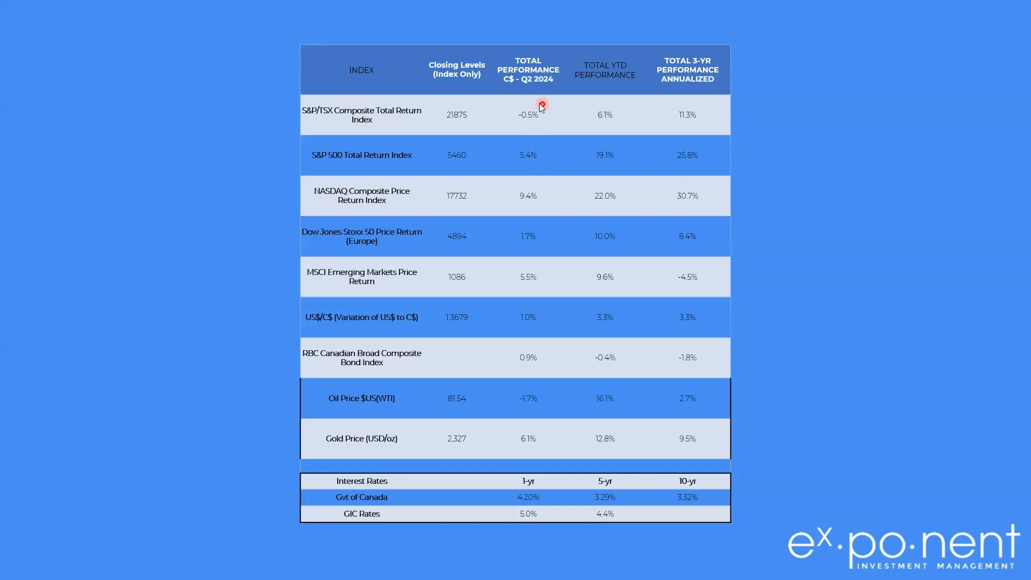
pyautogui.moveTo(545, 127)
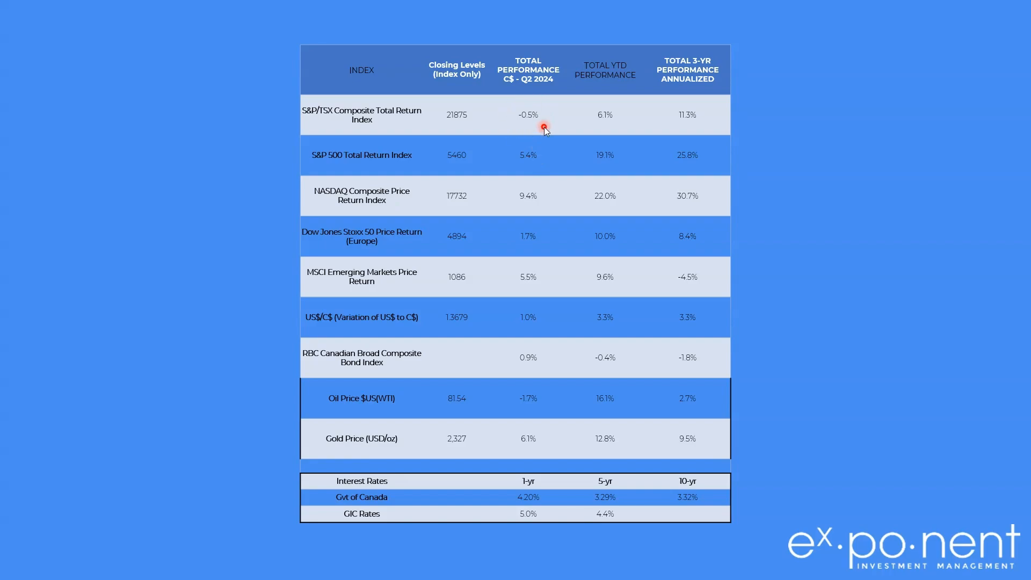
pyautogui.moveTo(600, 128)
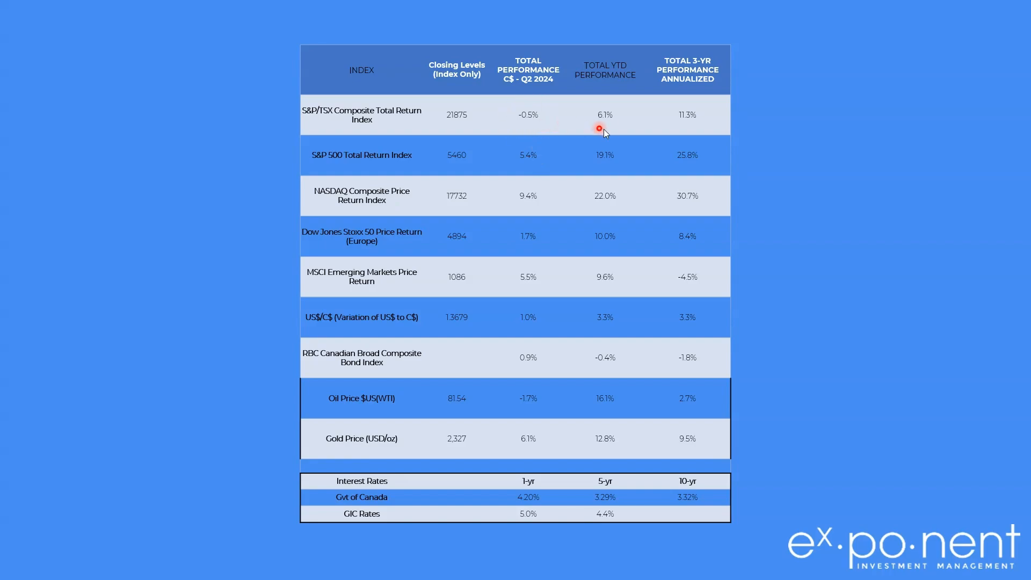
pyautogui.moveTo(676, 110)
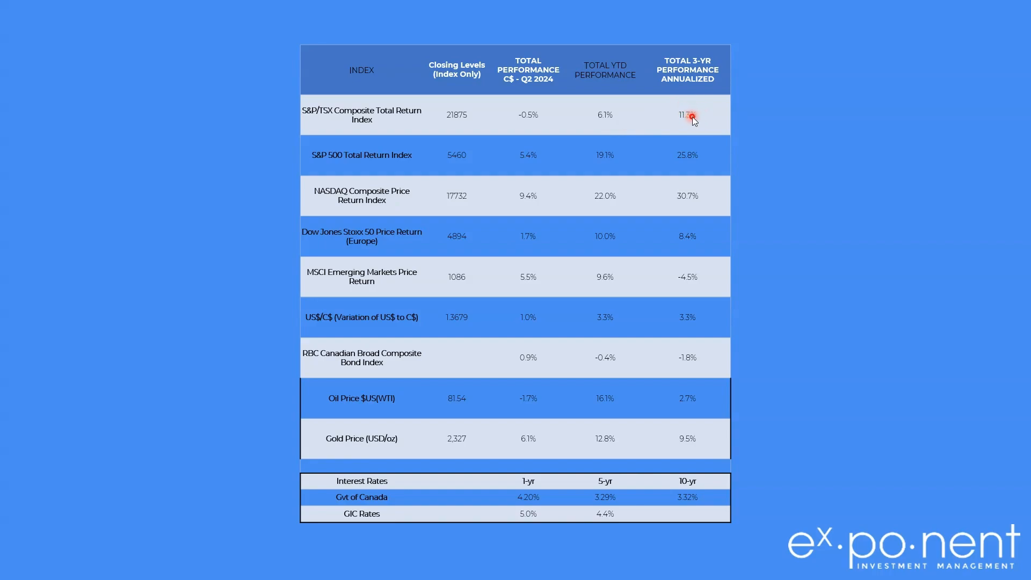
pyautogui.moveTo(709, 198)
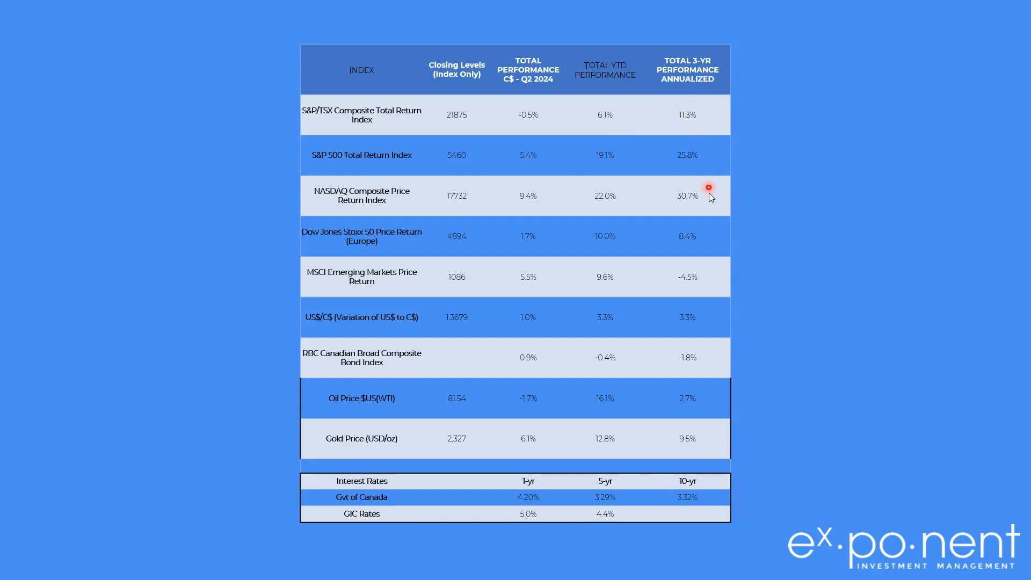
pyautogui.moveTo(709, 157)
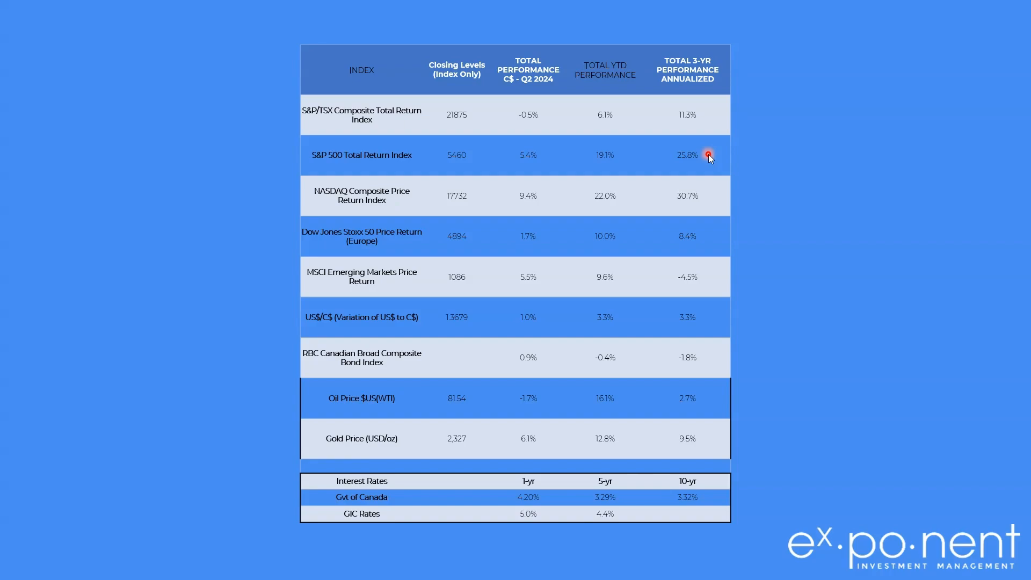
pyautogui.moveTo(696, 211)
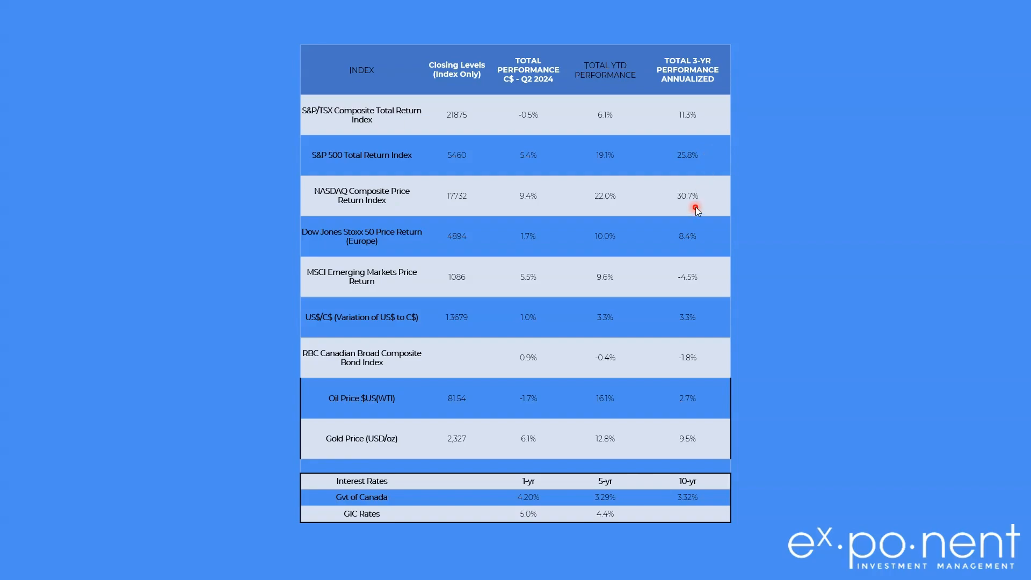
pyautogui.moveTo(695, 169)
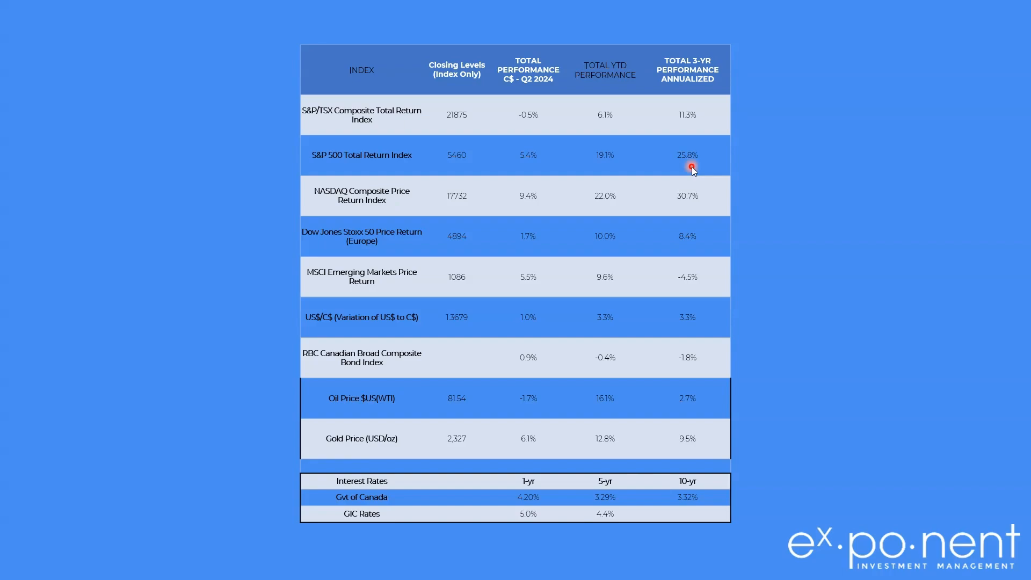
pyautogui.moveTo(597, 237)
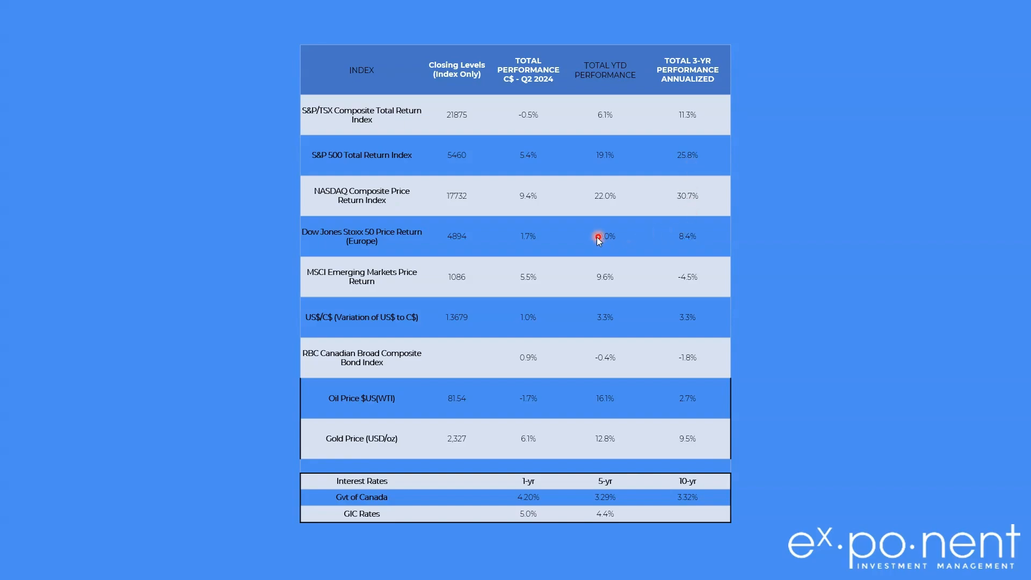
pyautogui.moveTo(589, 235)
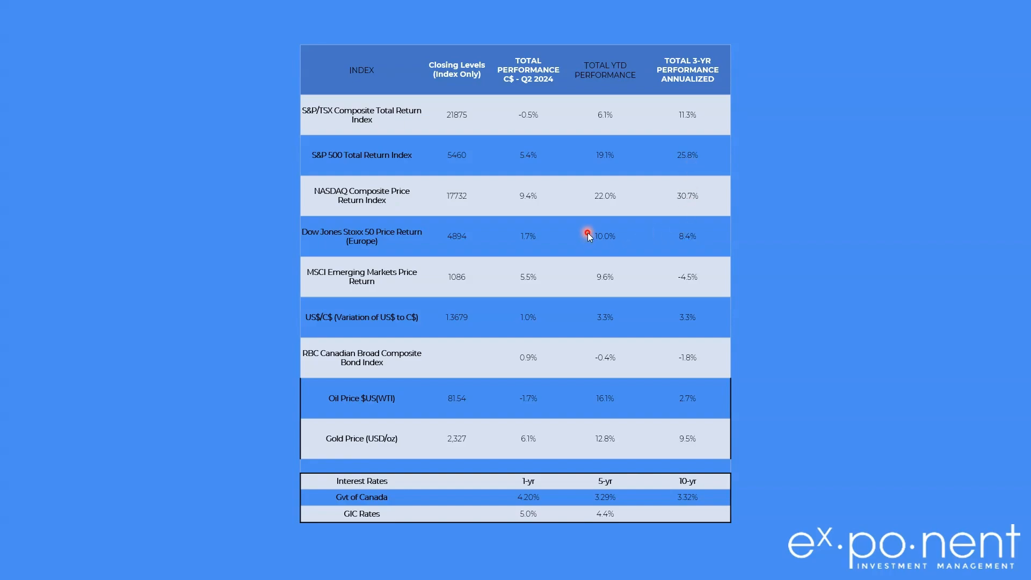
pyautogui.moveTo(617, 236)
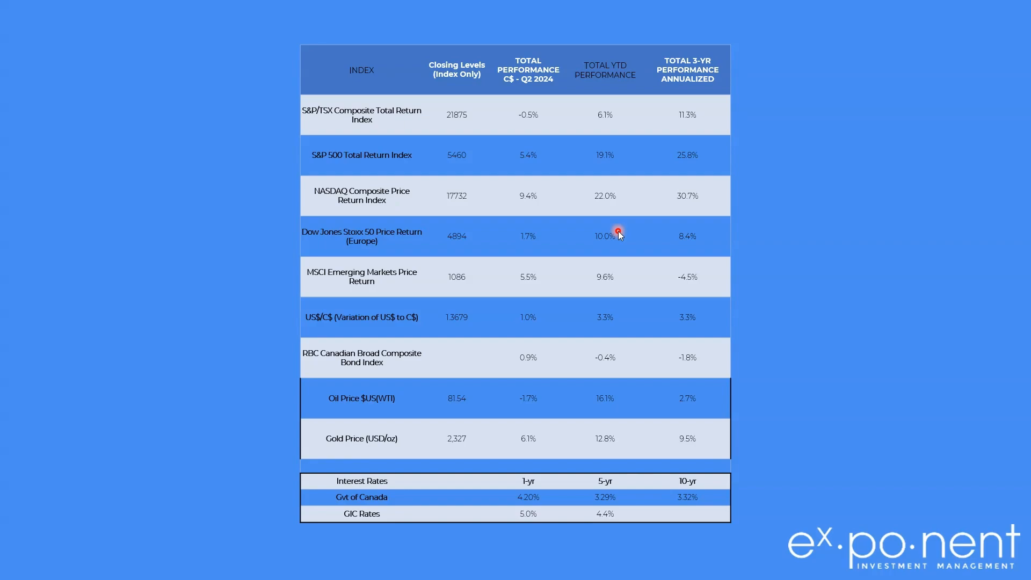
pyautogui.moveTo(688, 245)
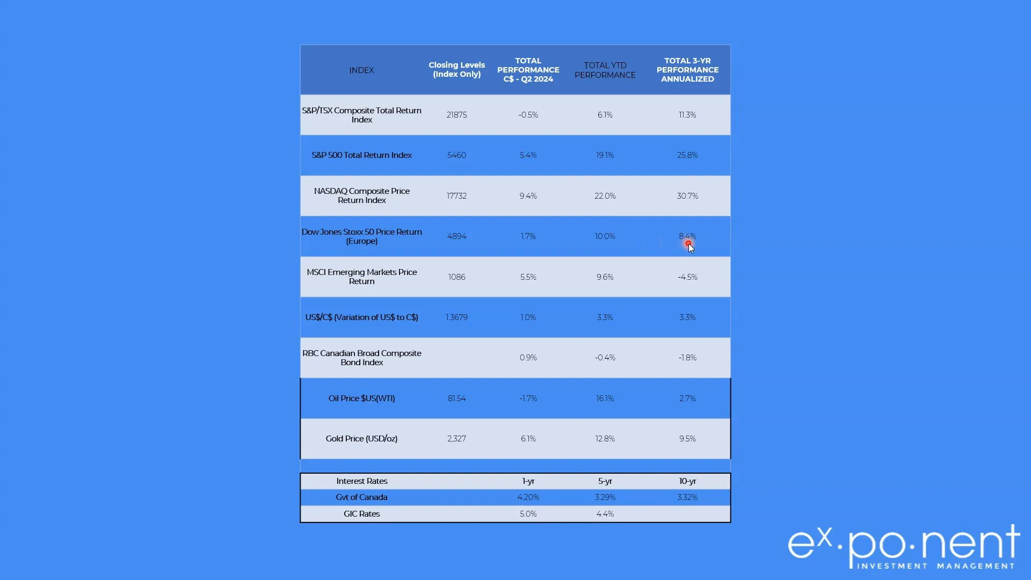
pyautogui.moveTo(599, 242)
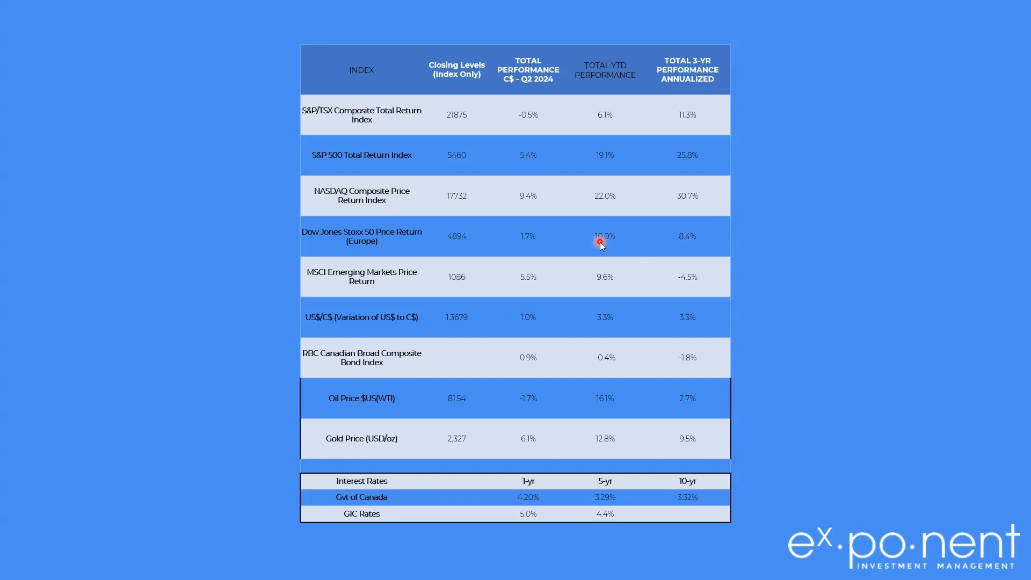
pyautogui.moveTo(533, 240)
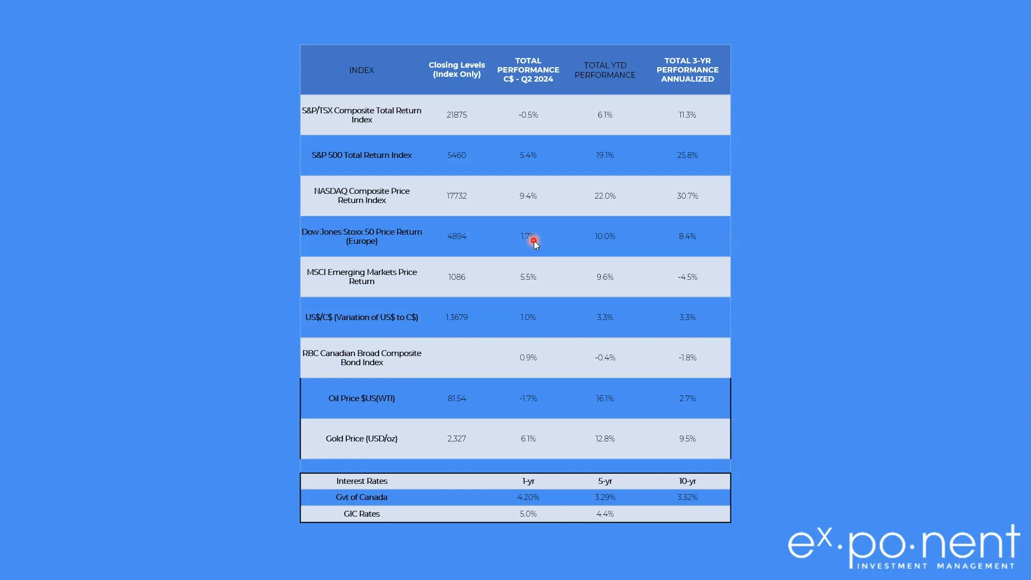
pyautogui.moveTo(705, 292)
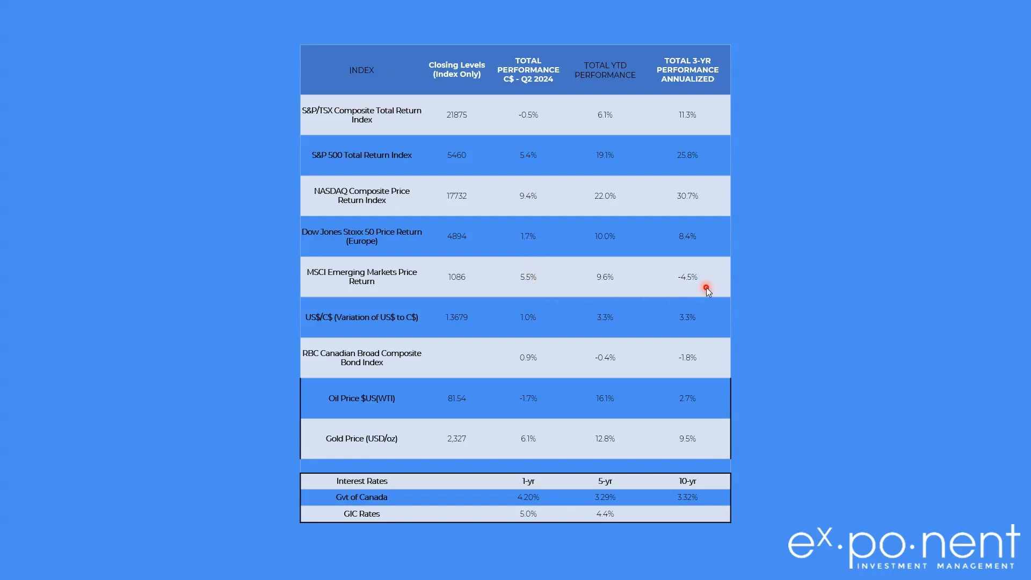
pyautogui.moveTo(620, 298)
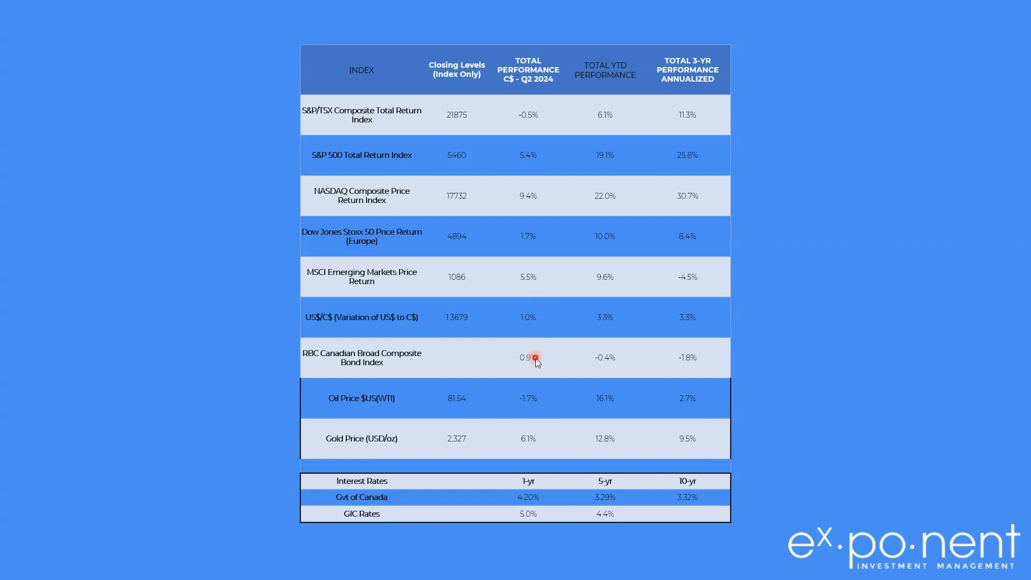
pyautogui.moveTo(534, 369)
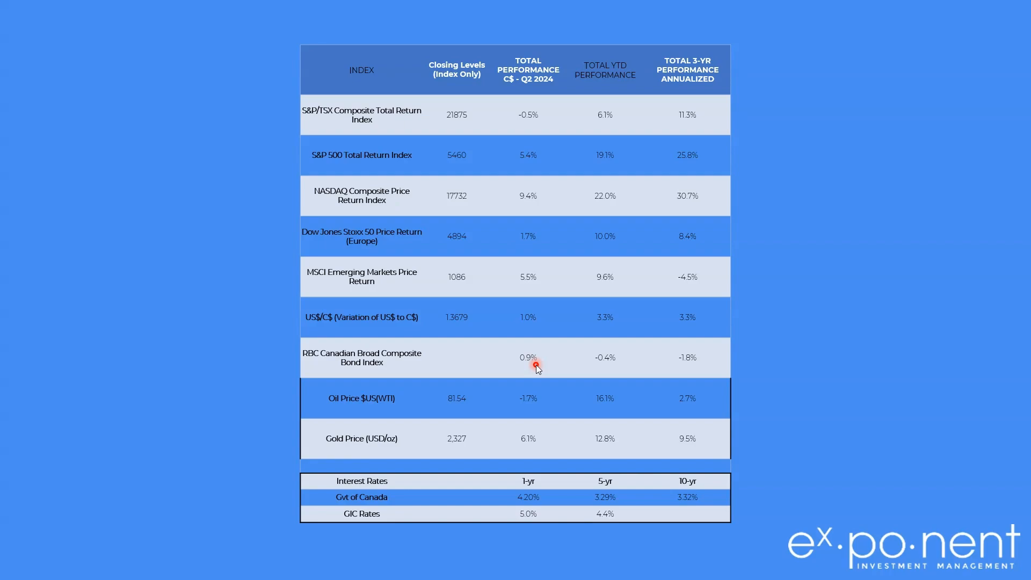
pyautogui.moveTo(619, 365)
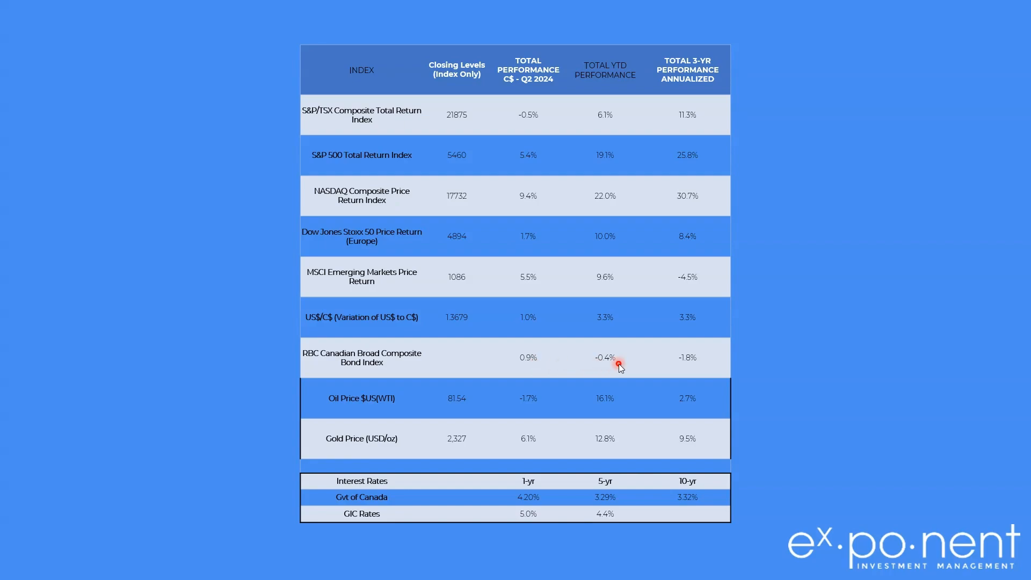
pyautogui.moveTo(687, 365)
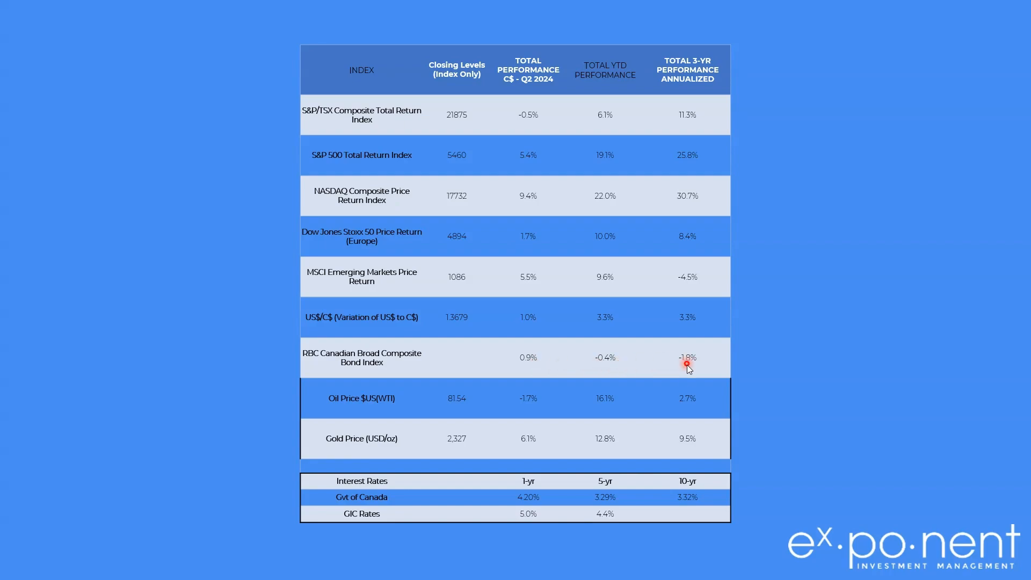
pyautogui.moveTo(588, 408)
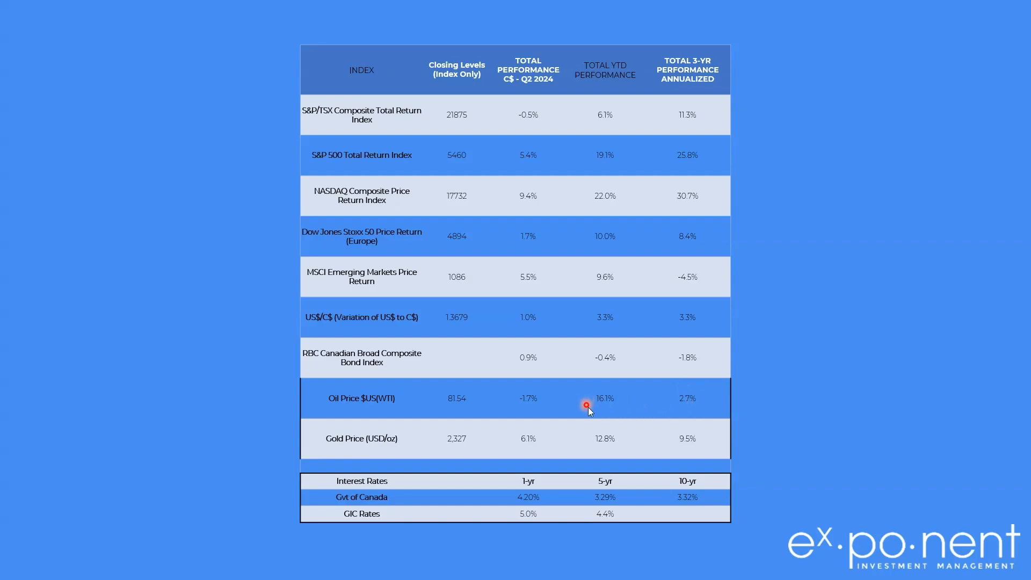
pyautogui.moveTo(589, 400)
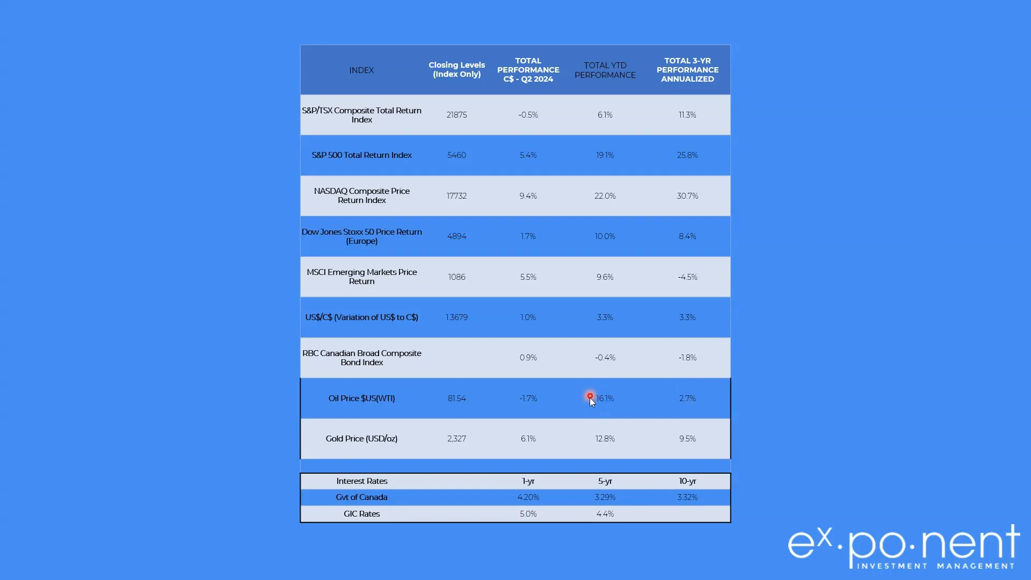
pyautogui.moveTo(534, 405)
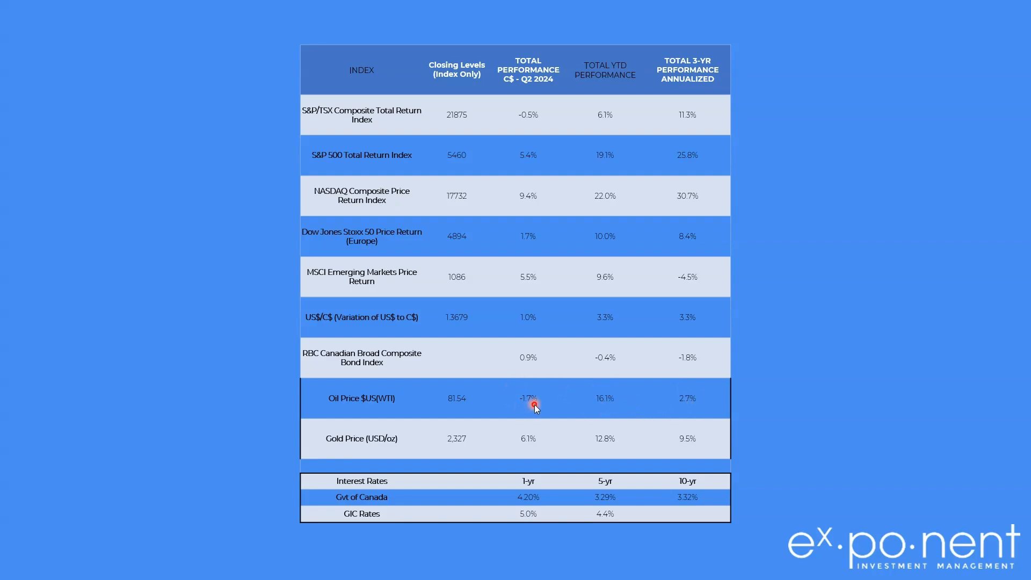
pyautogui.moveTo(697, 405)
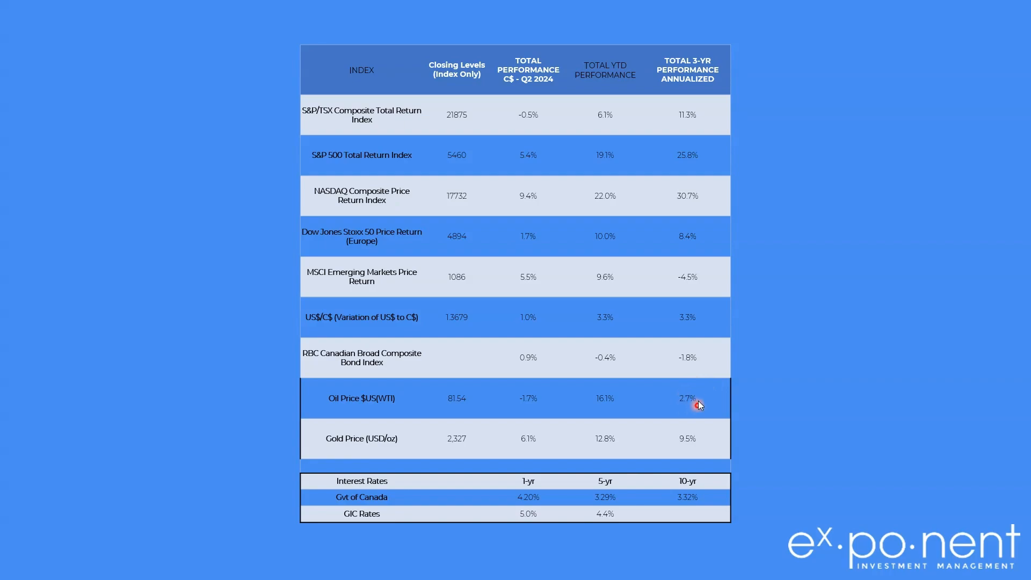
pyautogui.moveTo(641, 432)
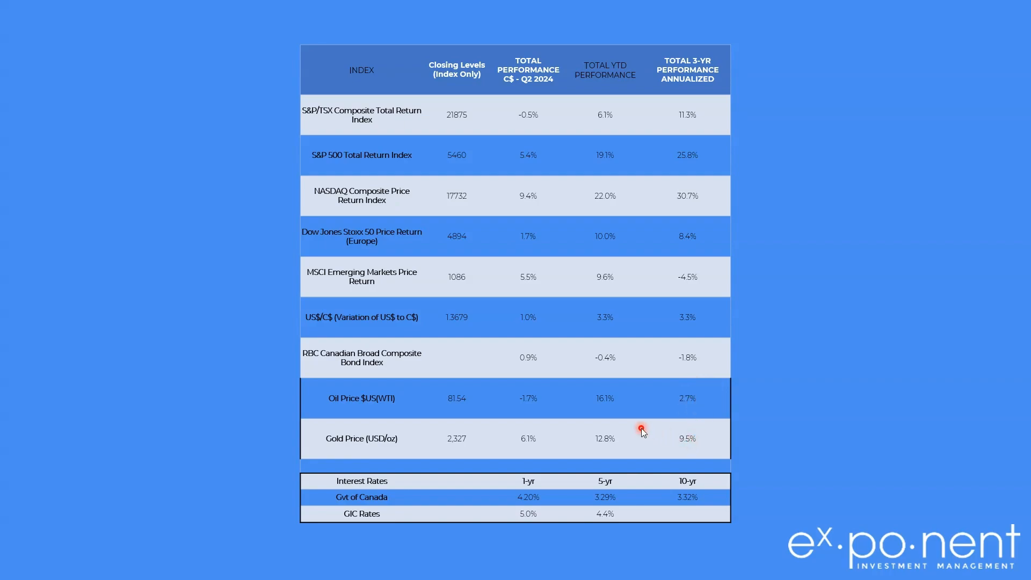
pyautogui.moveTo(659, 458)
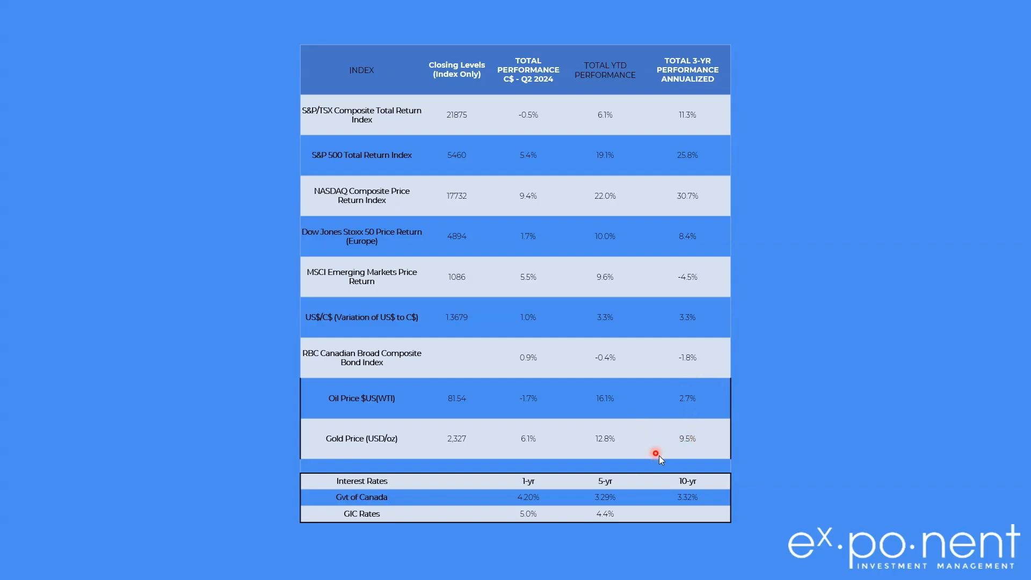
pyautogui.moveTo(693, 446)
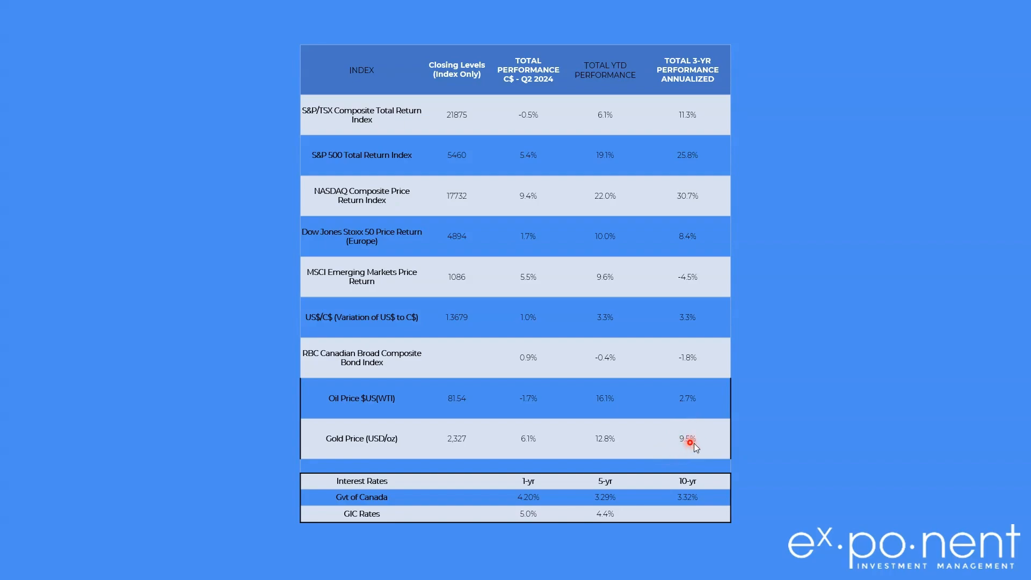
pyautogui.moveTo(625, 441)
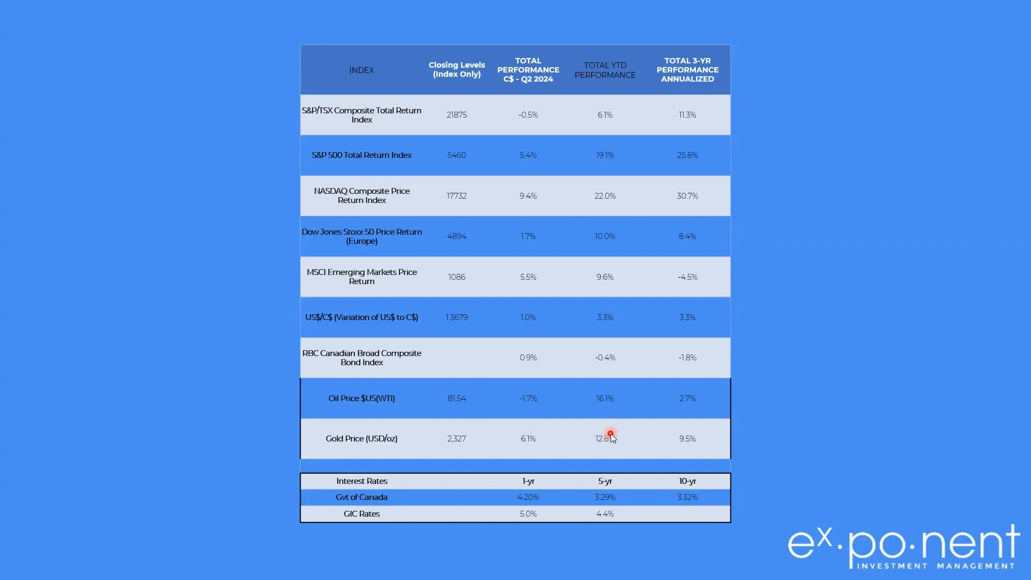
pyautogui.moveTo(571, 490)
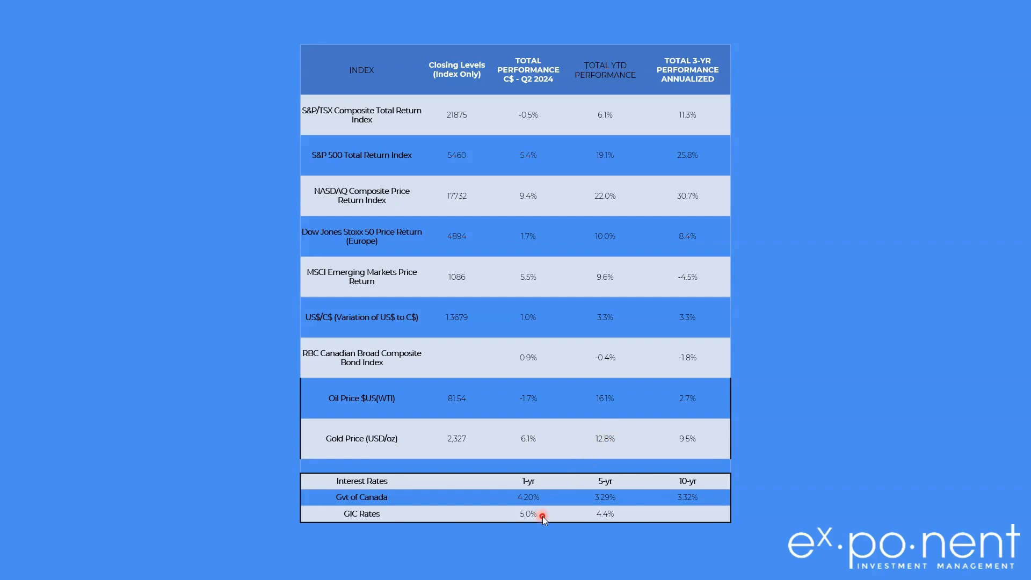
pyautogui.moveTo(617, 515)
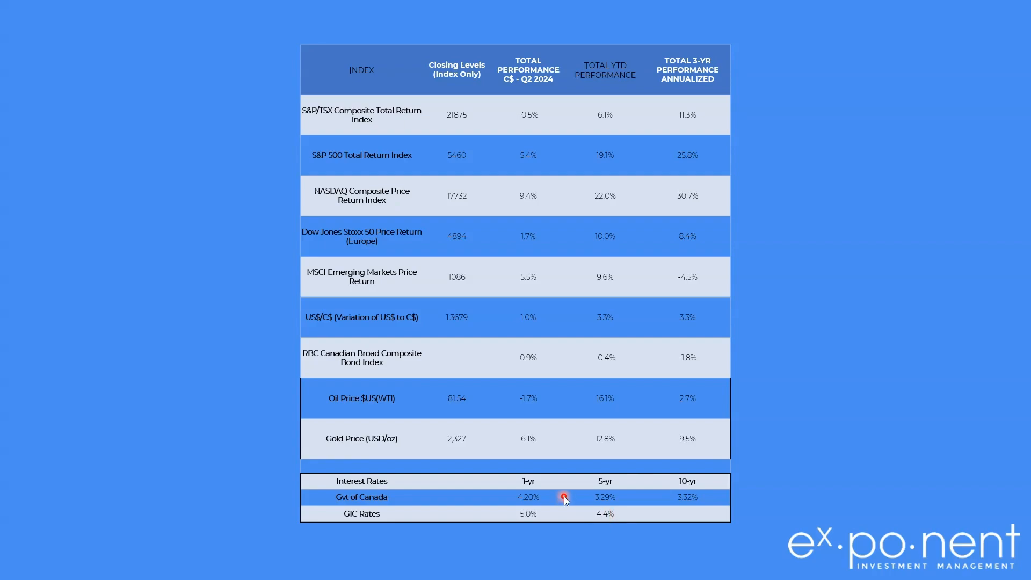
pyautogui.moveTo(629, 499)
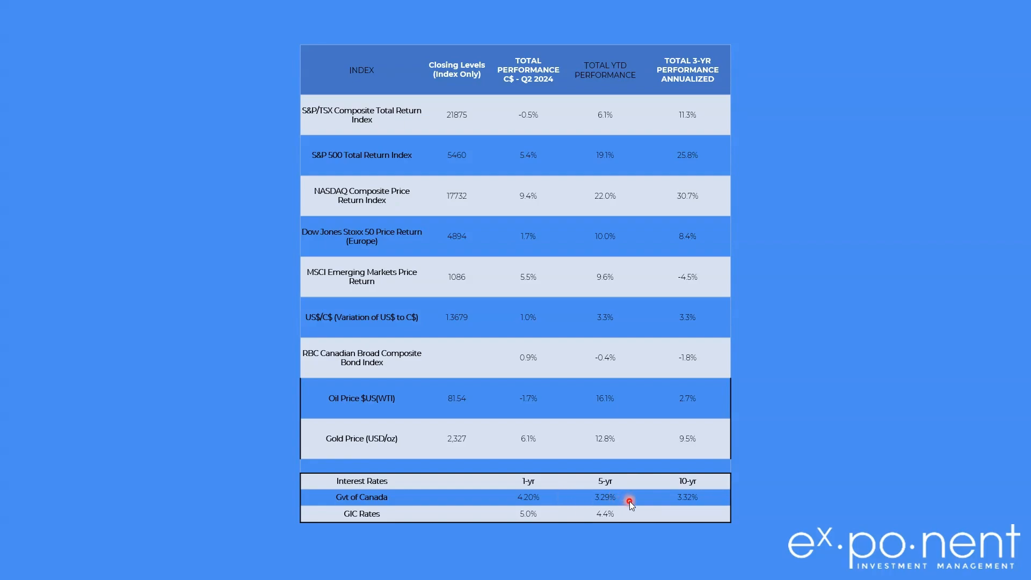